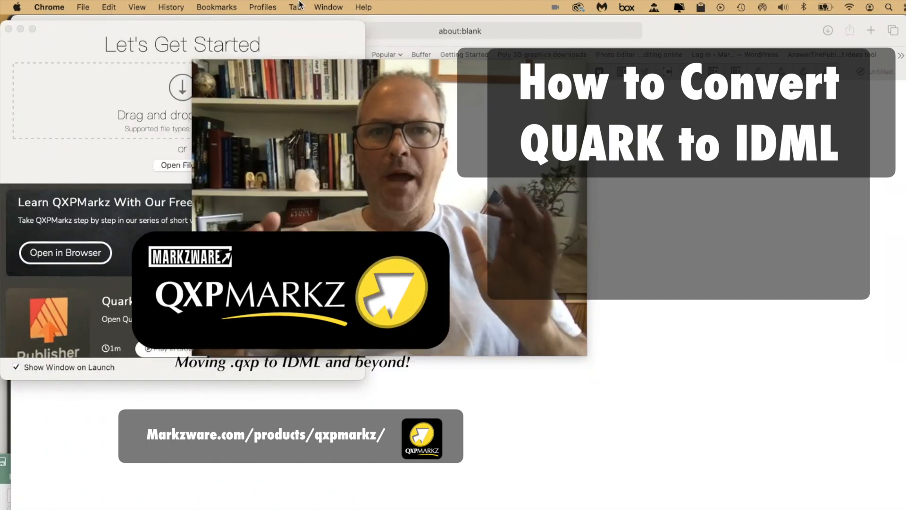
Step: Show the recently opened Quark documents from the File menu
{"action": "left_click", "coordinate": [633, 220]}
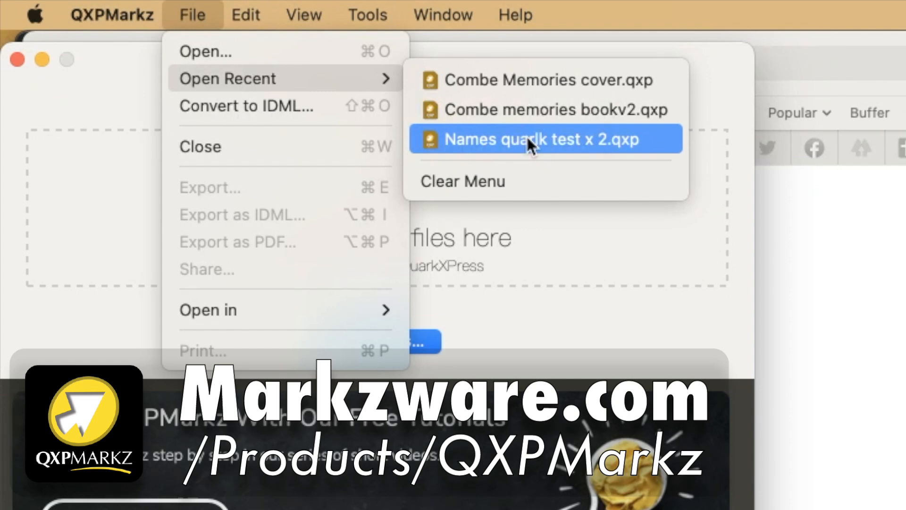
Step: Open 'Names quarlk test x 2.qxp' from the recent documents list
{"action": "left_click", "coordinate": [531, 139]}
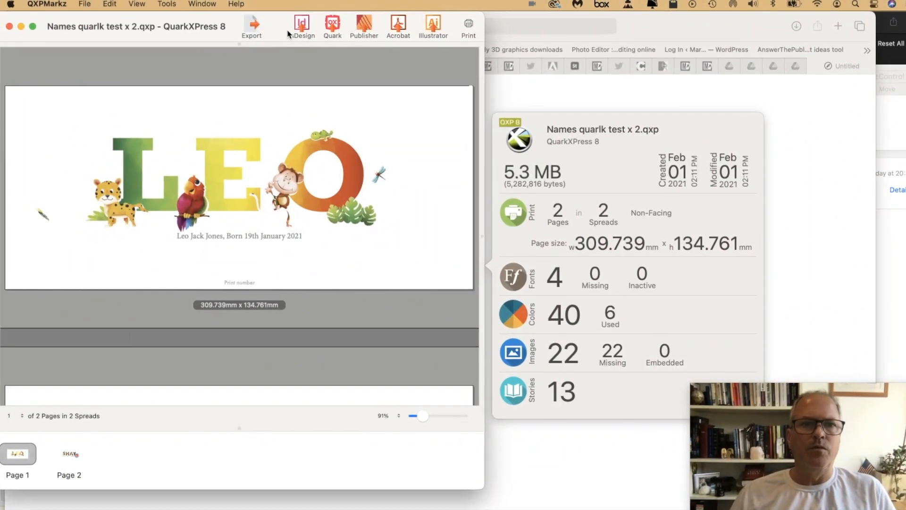
{"action": "mouse_move", "coordinate": [304, 29]}
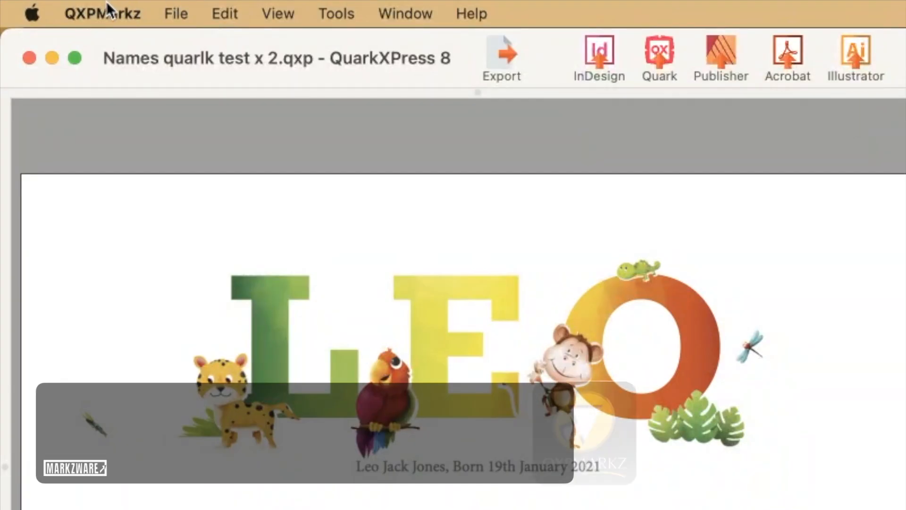
{"action": "left_click", "coordinate": [175, 13]}
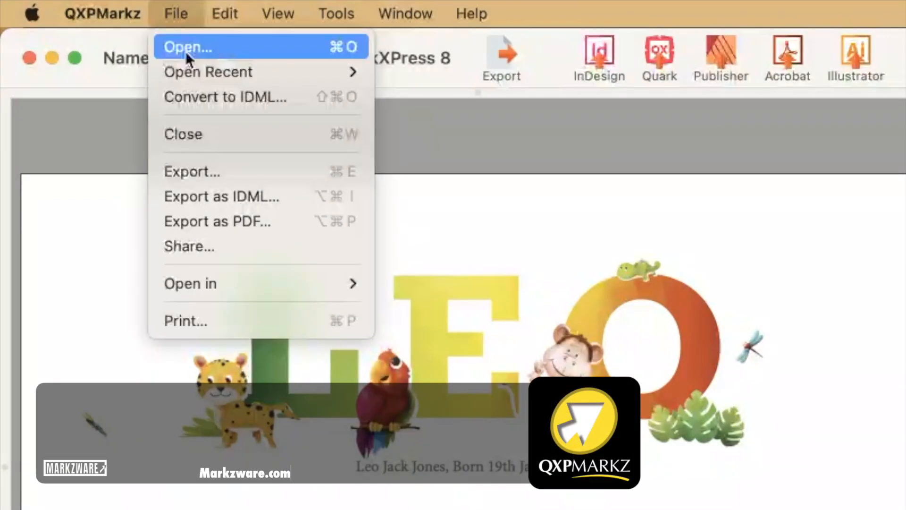
{"action": "mouse_move", "coordinate": [242, 96]}
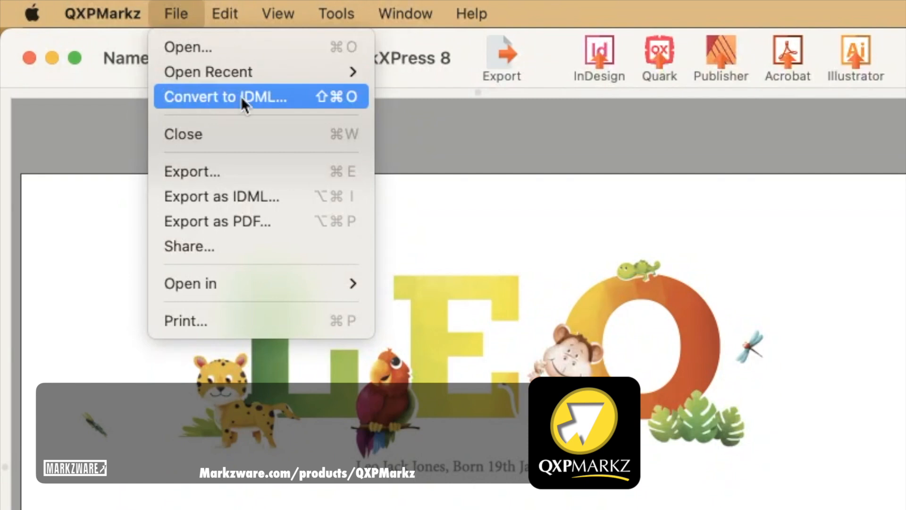
{"action": "left_click", "coordinate": [226, 96]}
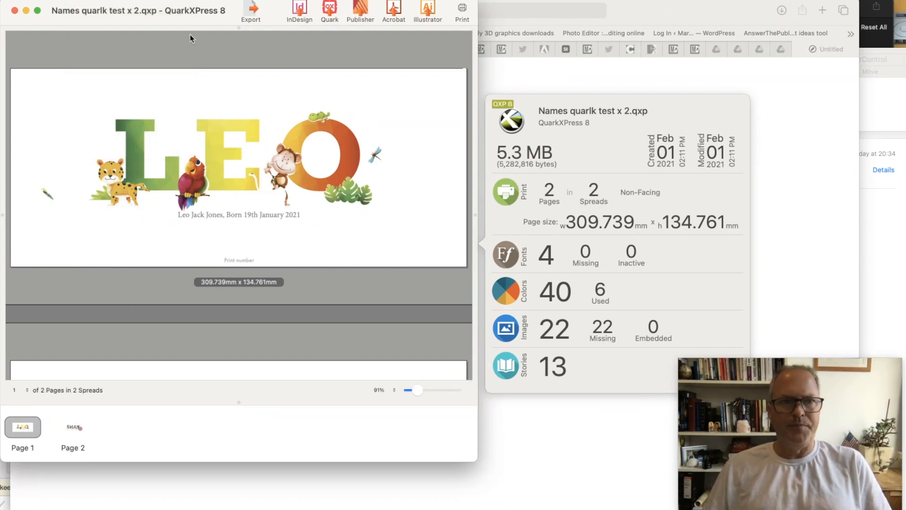
Step: Close the previewed document and start Convert to IDML, showing the Downloads chooser
{"action": "left_click", "coordinate": [92, 6]}
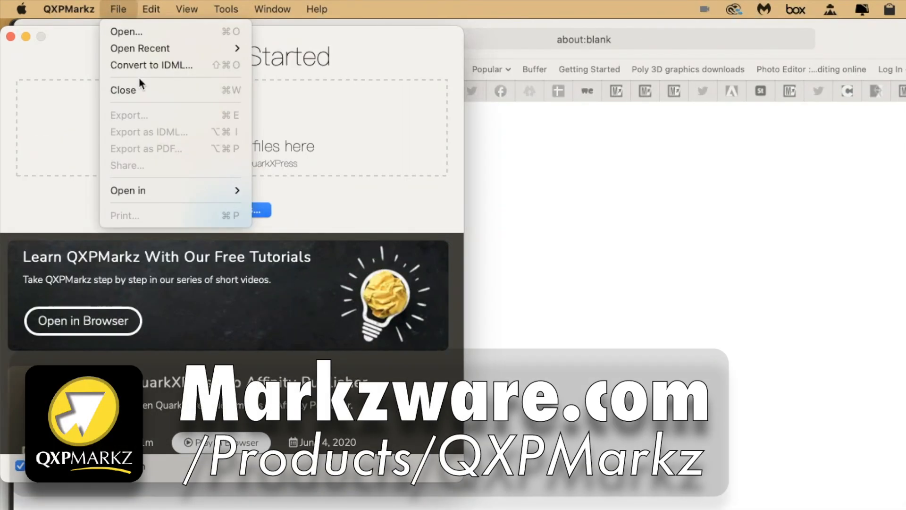
{"action": "mouse_move", "coordinate": [151, 65]}
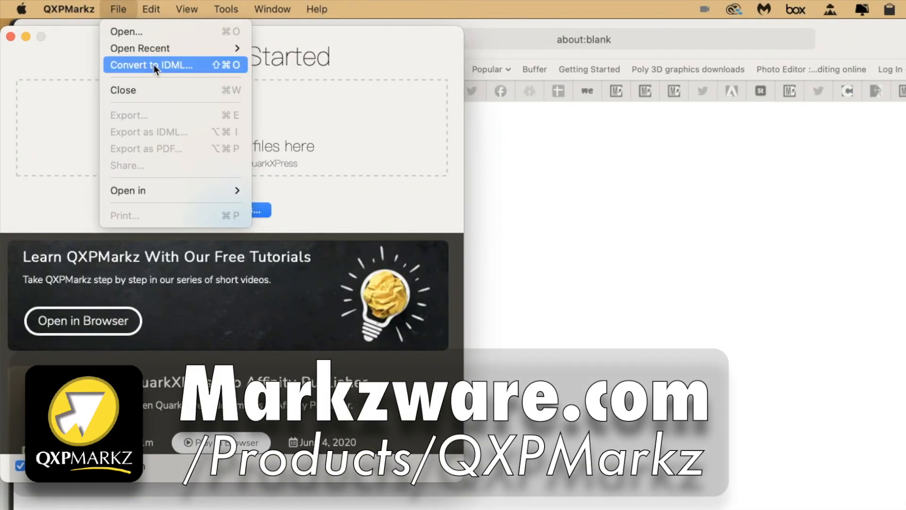
{"action": "left_click", "coordinate": [151, 65]}
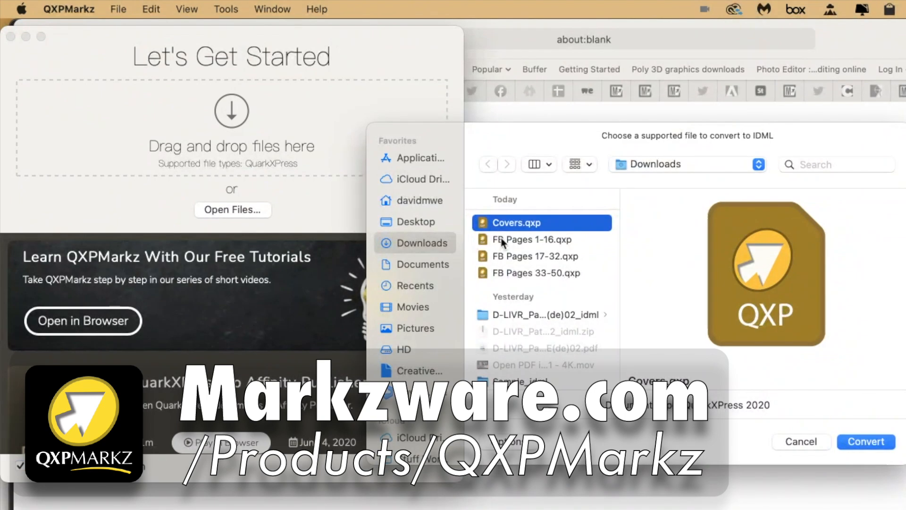
Step: Convert Covers.qxp and the three FB Pages .qxp files to IDML and dismiss the finished notice
{"action": "left_click", "coordinate": [530, 239]}
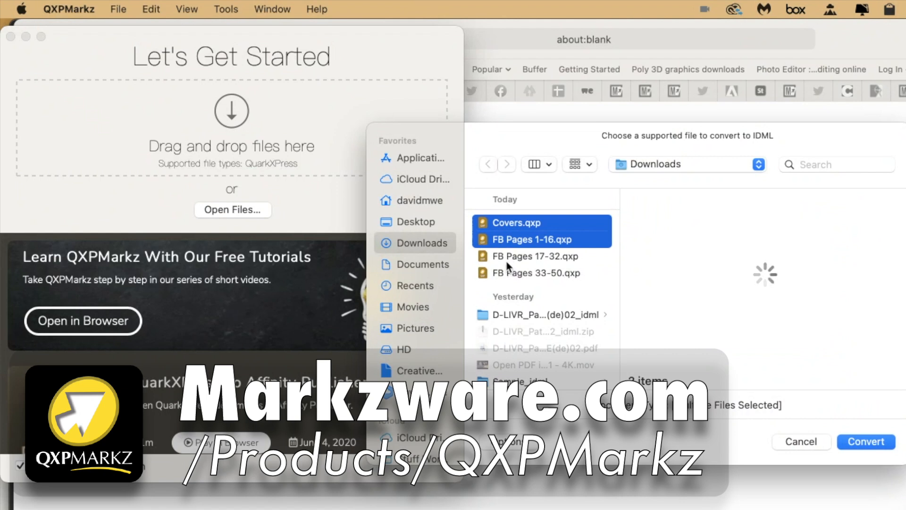
{"action": "left_click", "coordinate": [534, 271]}
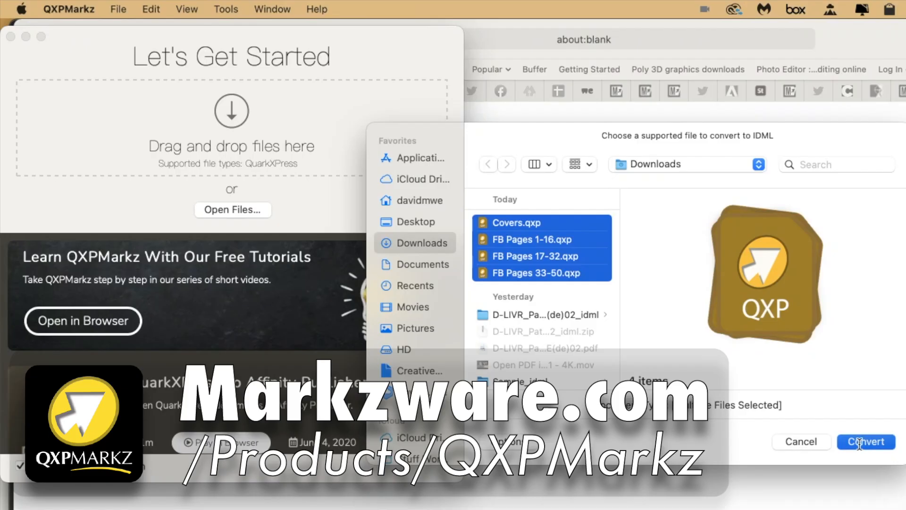
{"action": "left_click", "coordinate": [865, 442]}
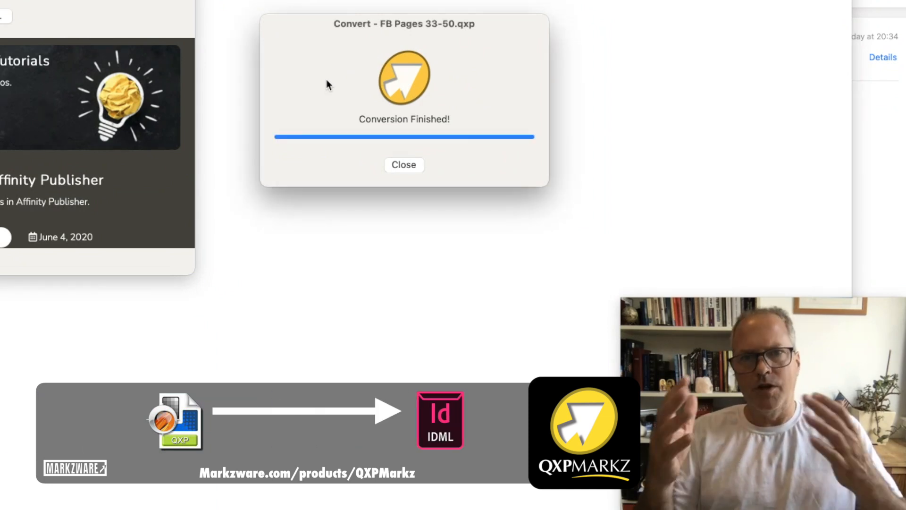
{"action": "left_click", "coordinate": [403, 164]}
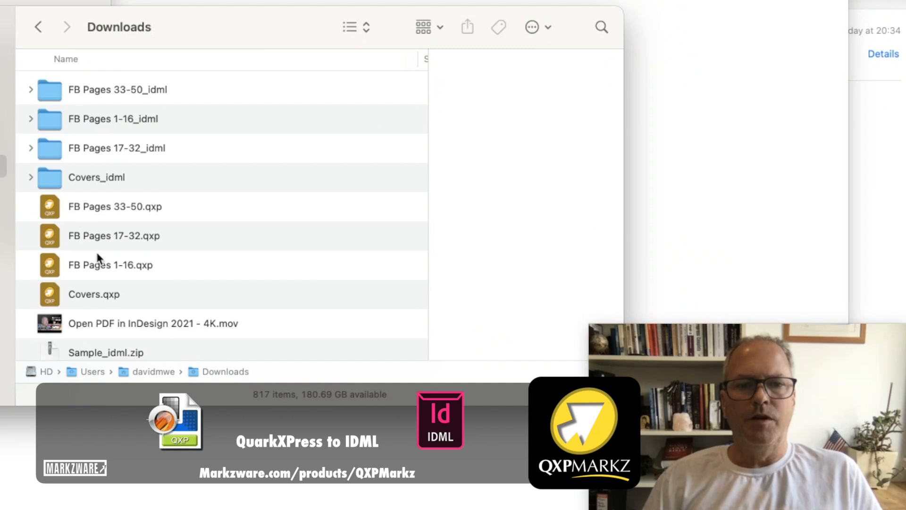
Step: Open the new 'FB Pages 33-50_idml' folder in Downloads to inspect it
{"action": "left_click", "coordinate": [117, 90]}
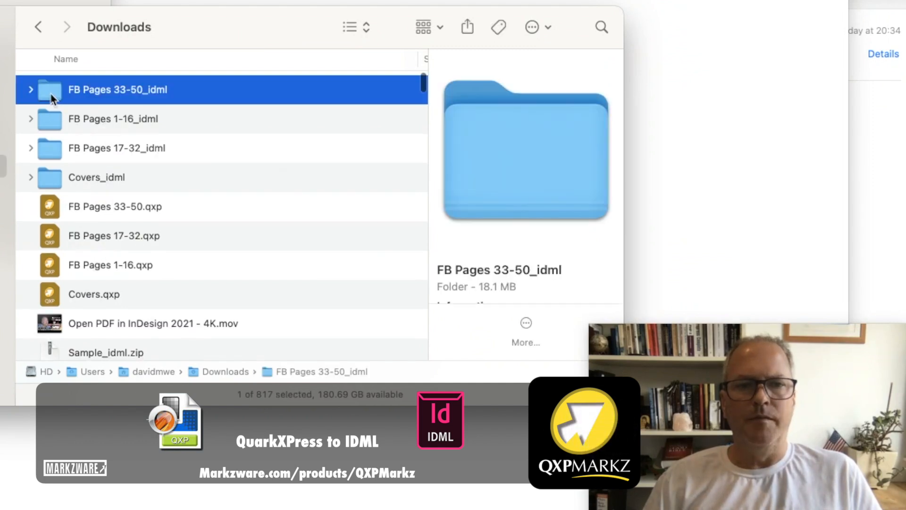
{"action": "double_click", "coordinate": [117, 90]}
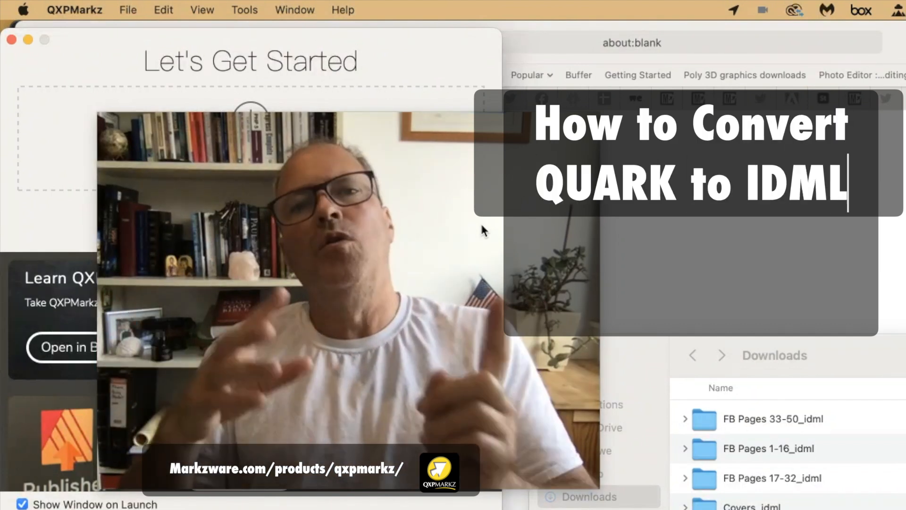
{"action": "left_click", "coordinate": [646, 260]}
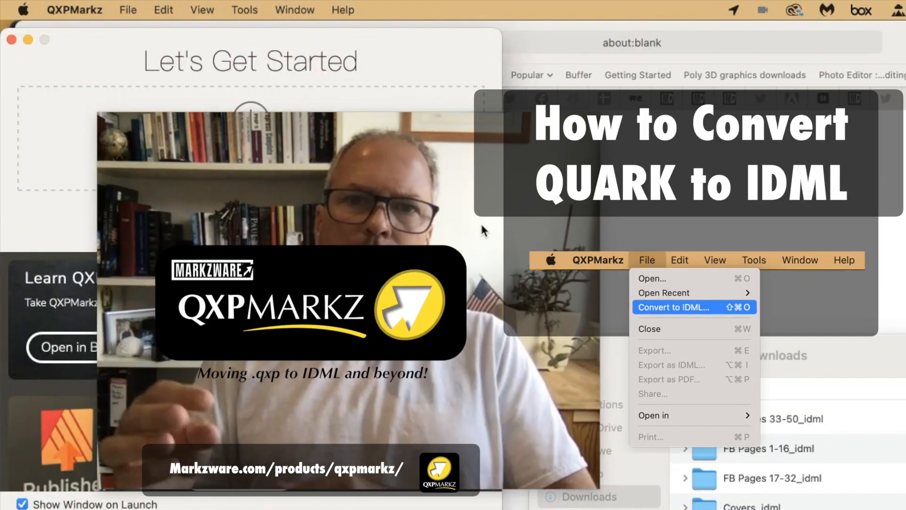